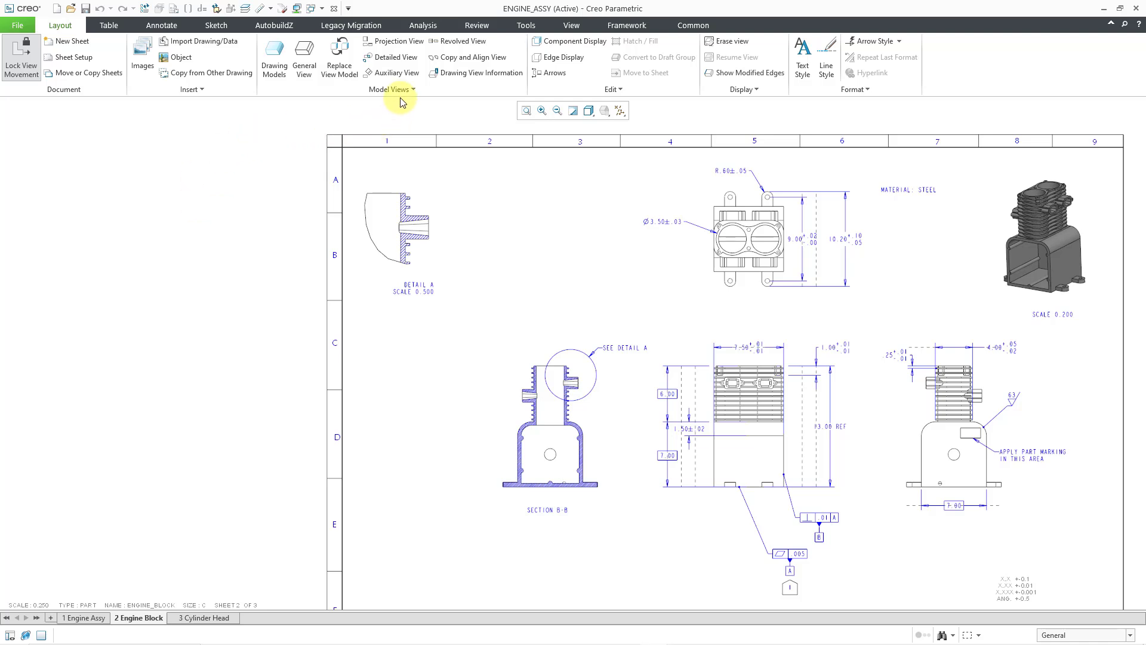
Step: Start the Drawing View Information query from the Layout ribbon
{"action": "left_click", "coordinate": [475, 73]}
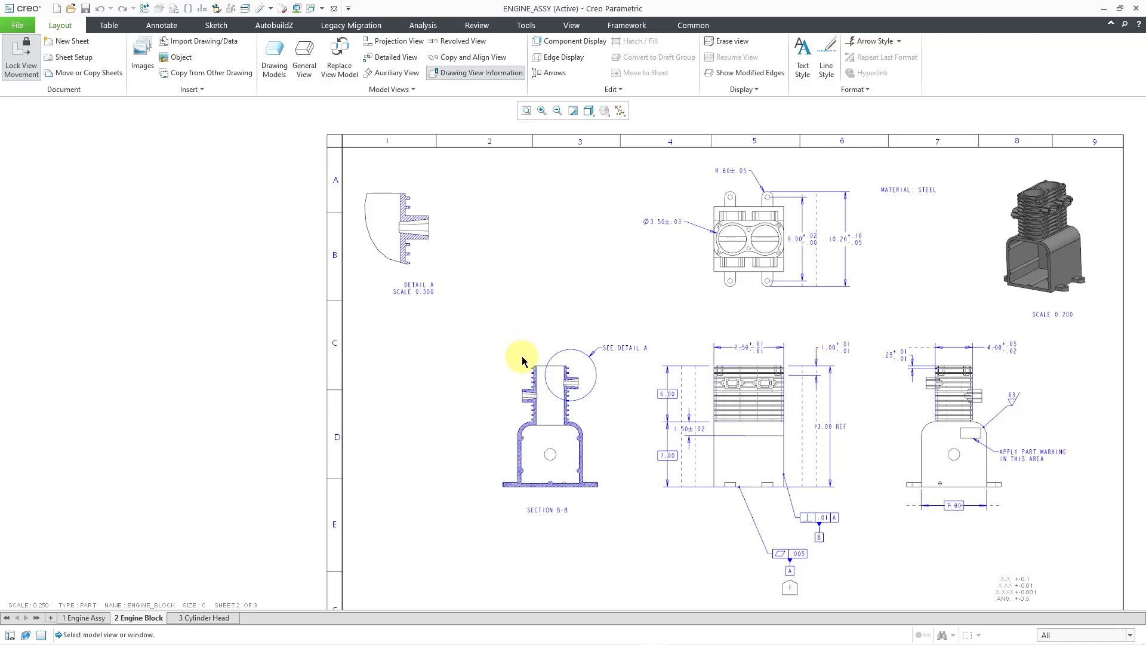
{"action": "mouse_move", "coordinate": [523, 372]}
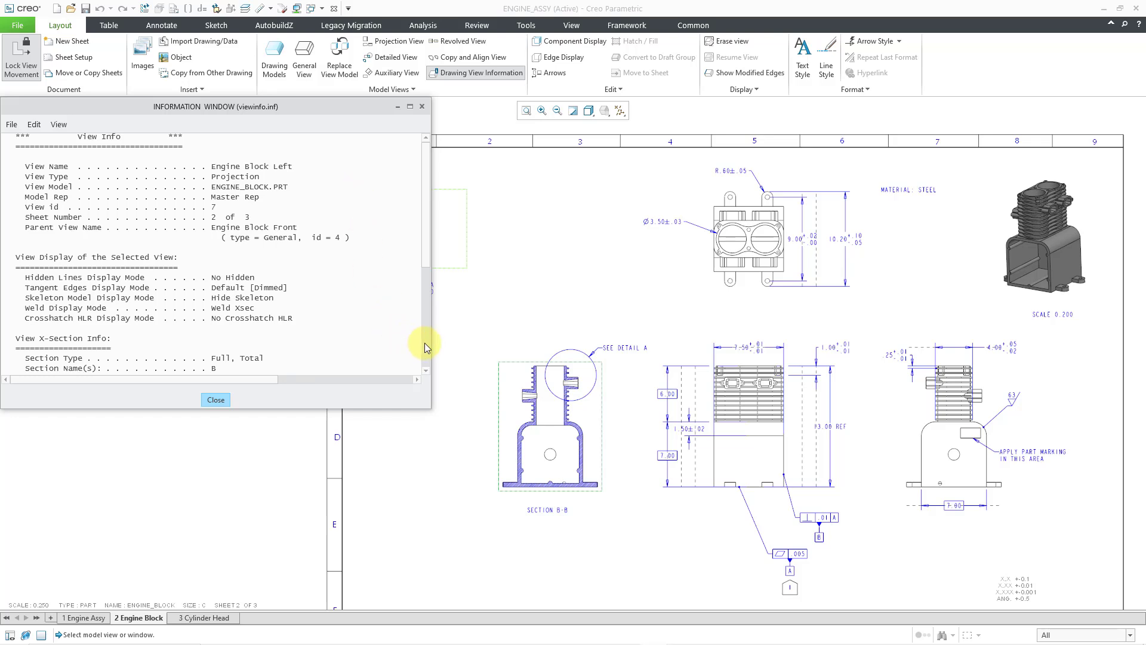
{"action": "scroll", "scroll_direction": "down", "scroll_amount": 3}
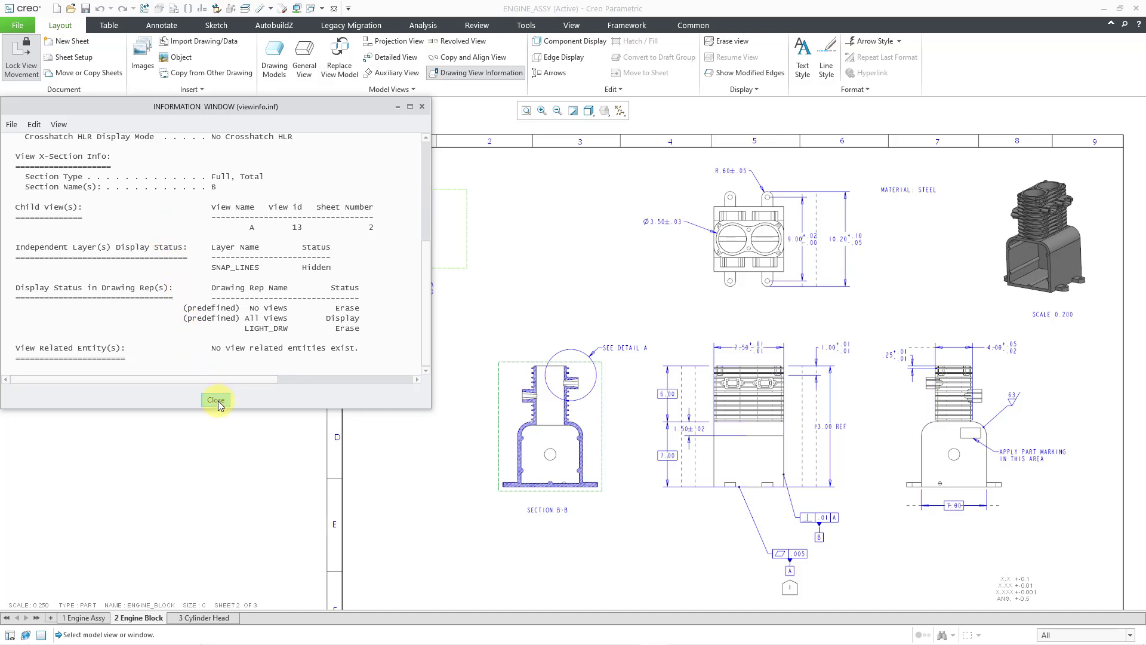
Step: Close the Information Window and switch to the Review tab's Query group
{"action": "left_click", "coordinate": [215, 400]}
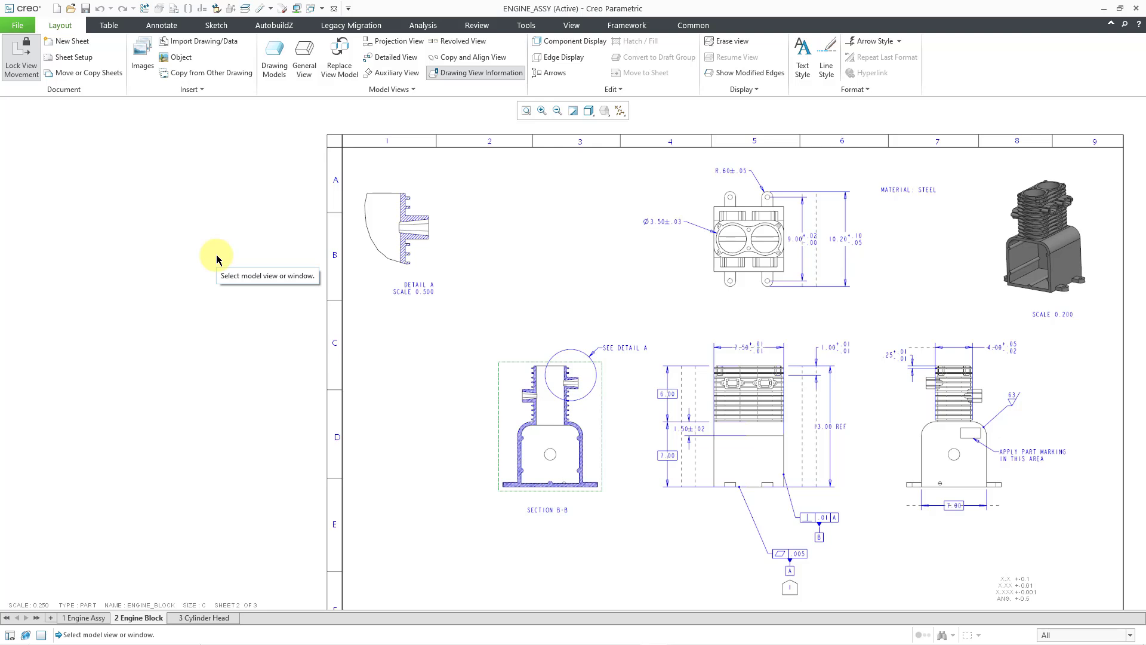
{"action": "mouse_move", "coordinate": [269, 193]}
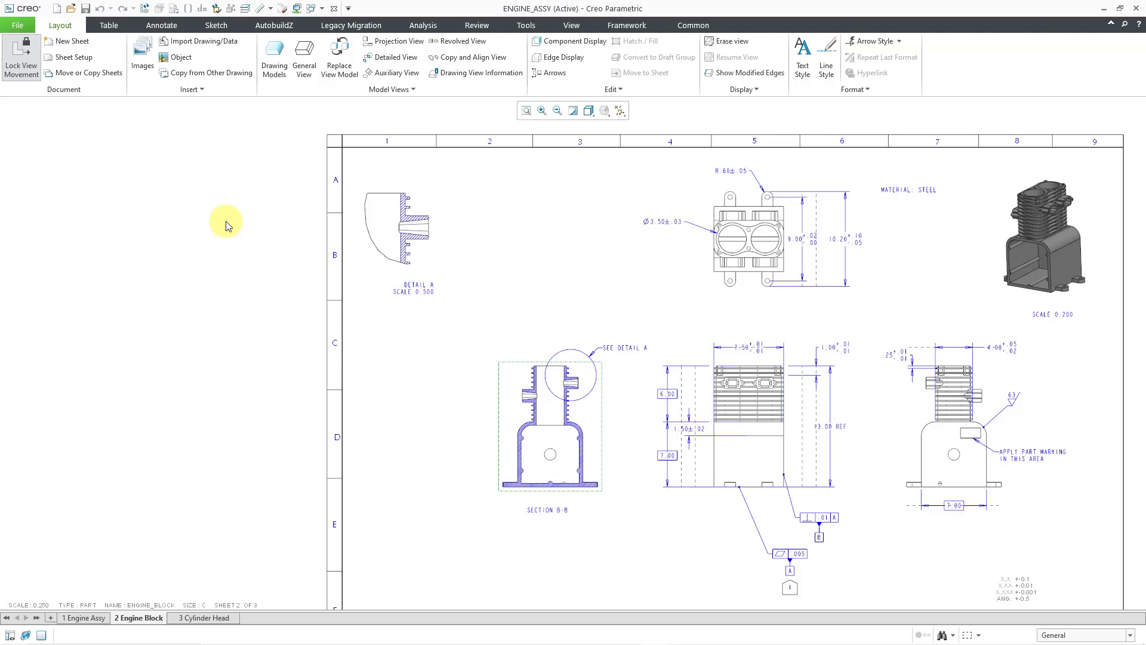
{"action": "mouse_move", "coordinate": [261, 154]}
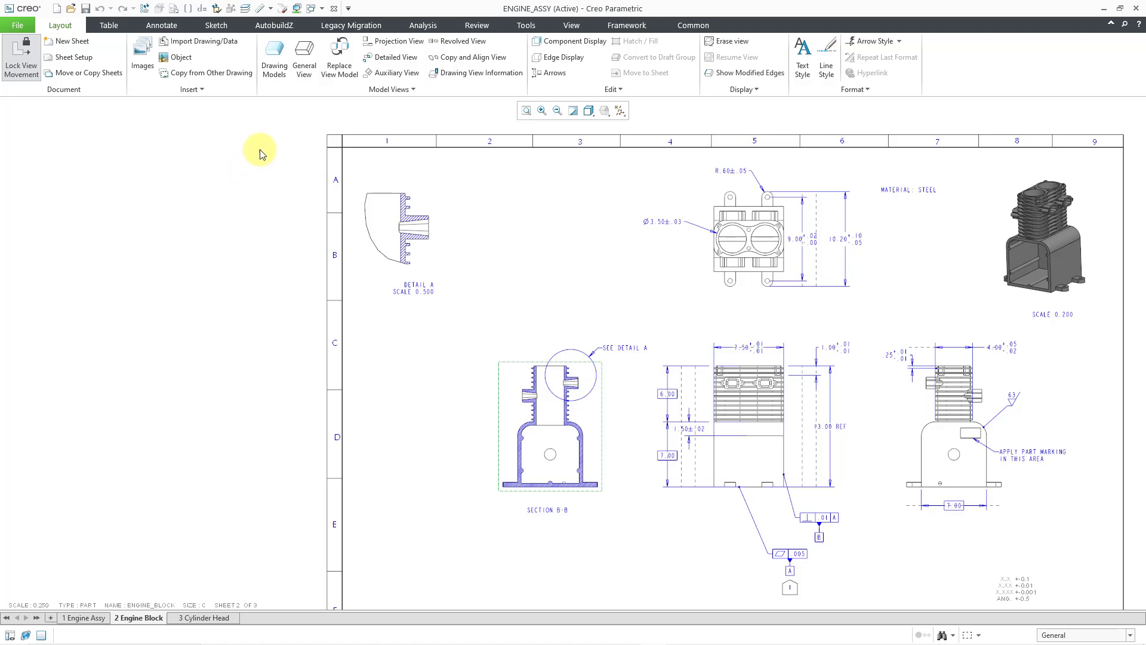
{"action": "mouse_move", "coordinate": [477, 25]}
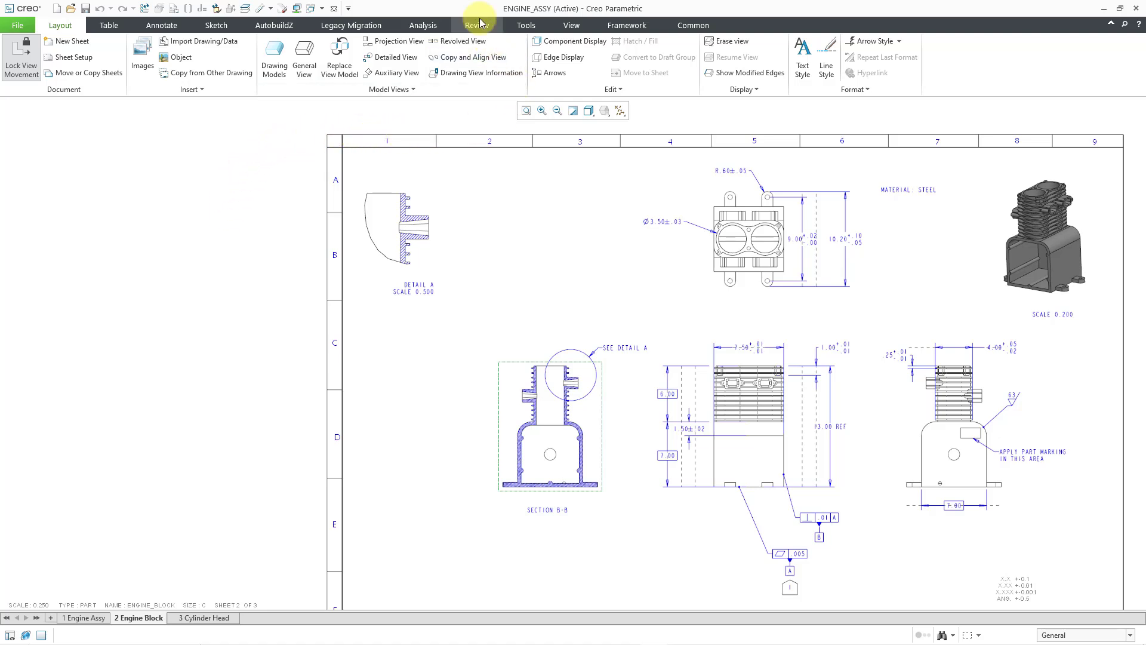
{"action": "left_click", "coordinate": [476, 25]}
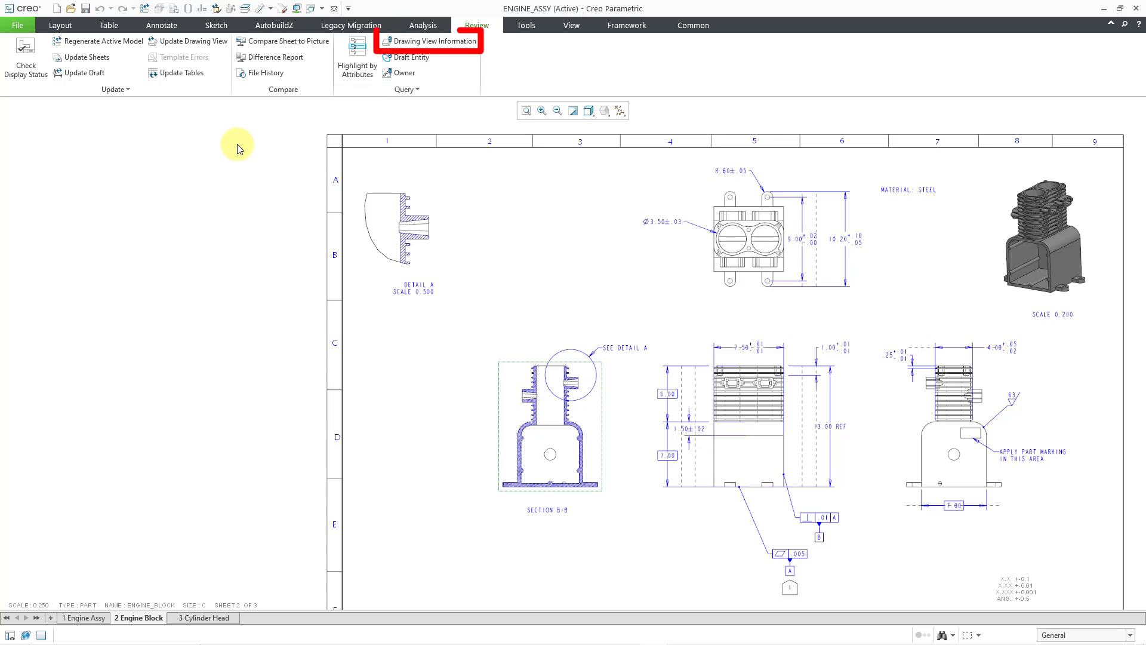